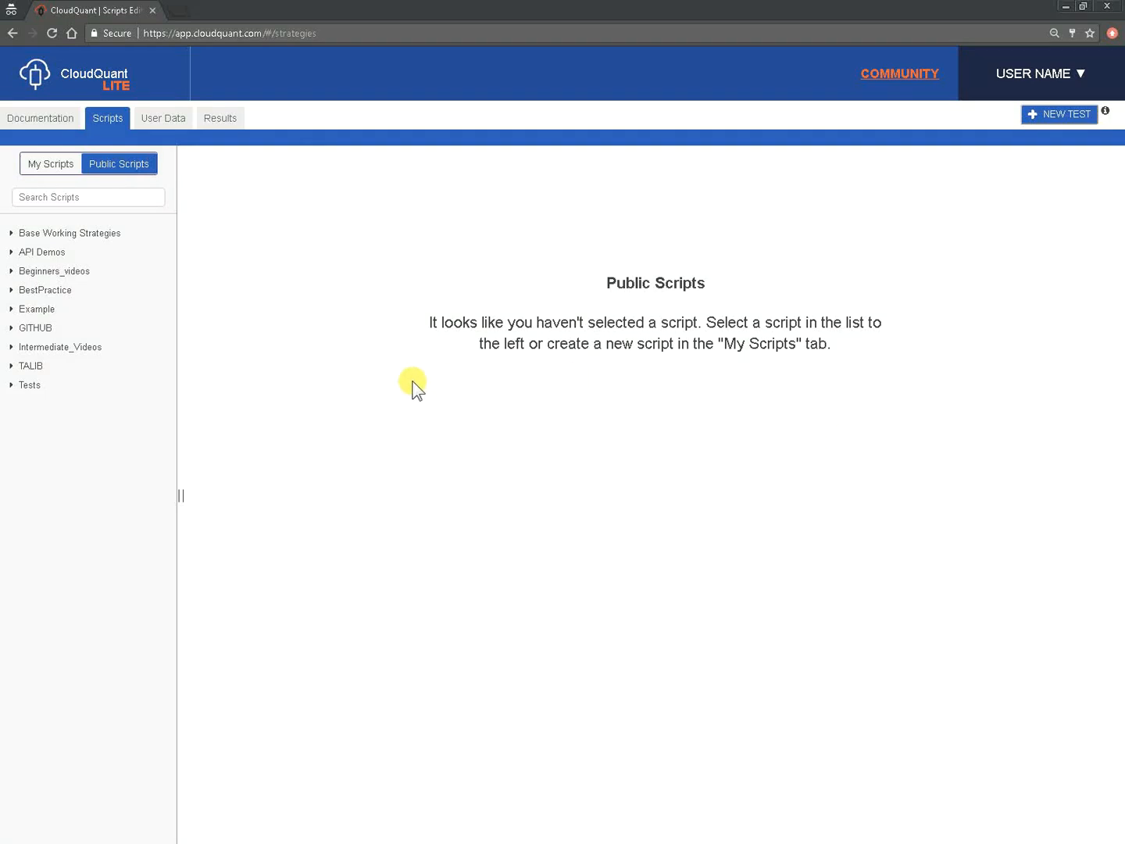
mouse_move(400, 367)
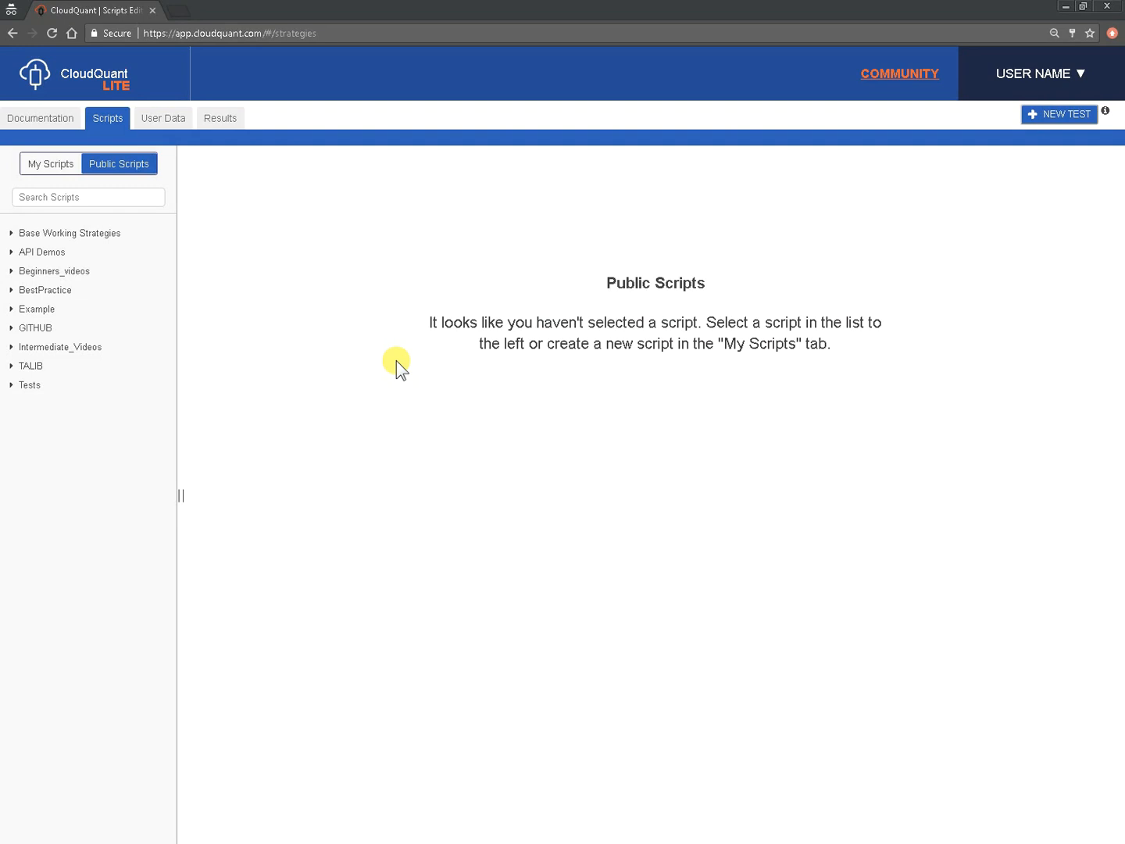
mouse_move(220, 118)
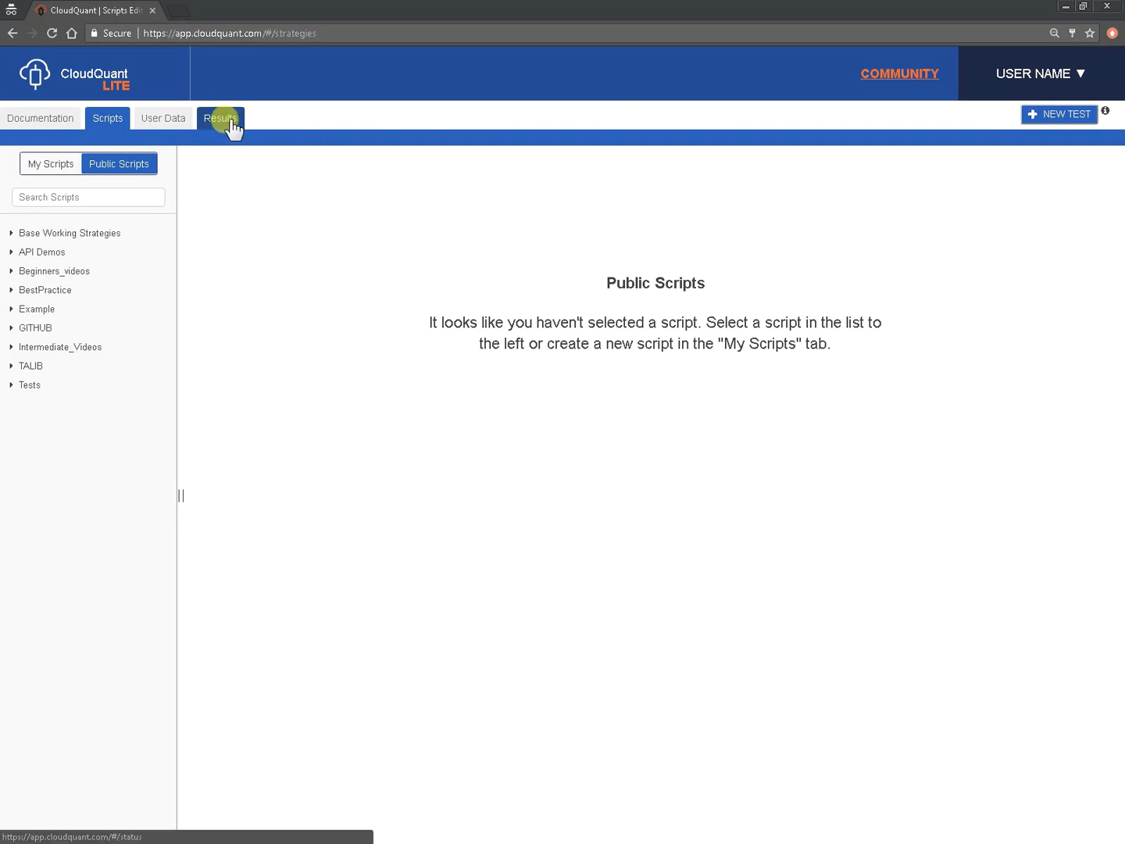
Step: Open the Results tab showing the single-page list of past backtest submissions
left_click(221, 118)
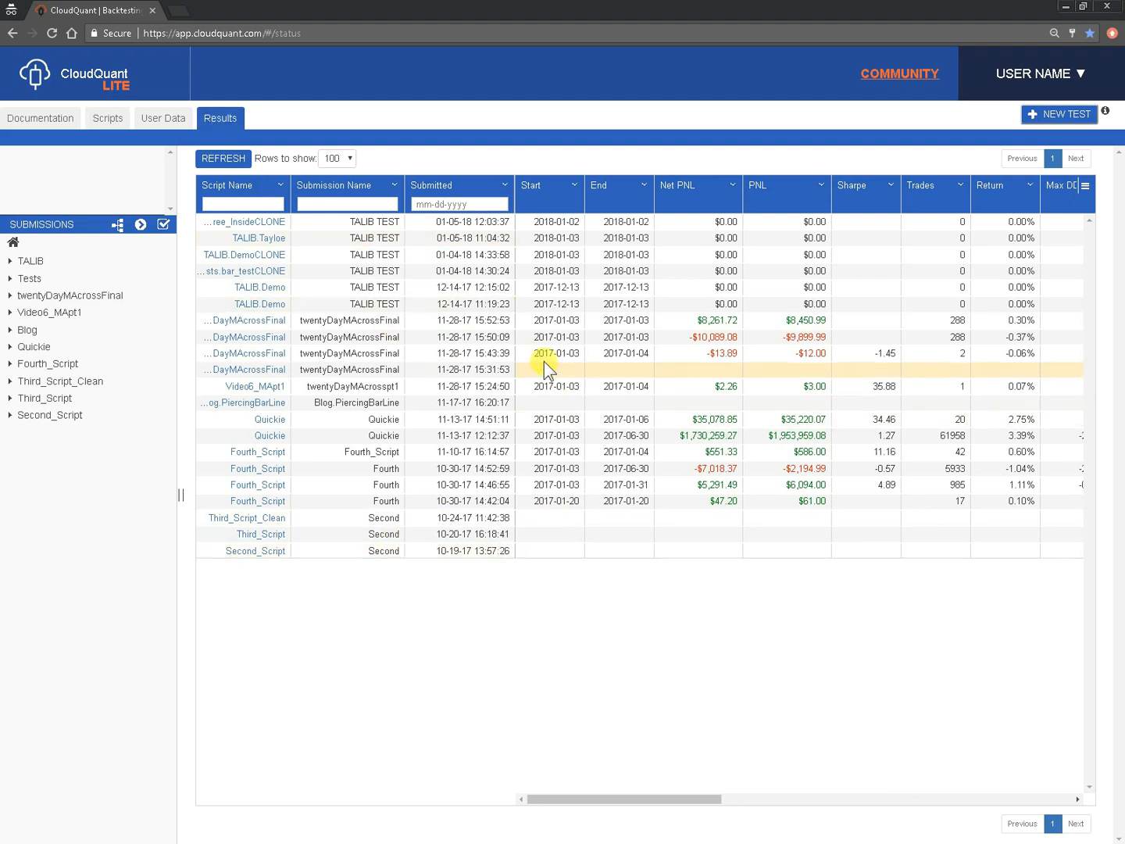
mouse_move(353, 162)
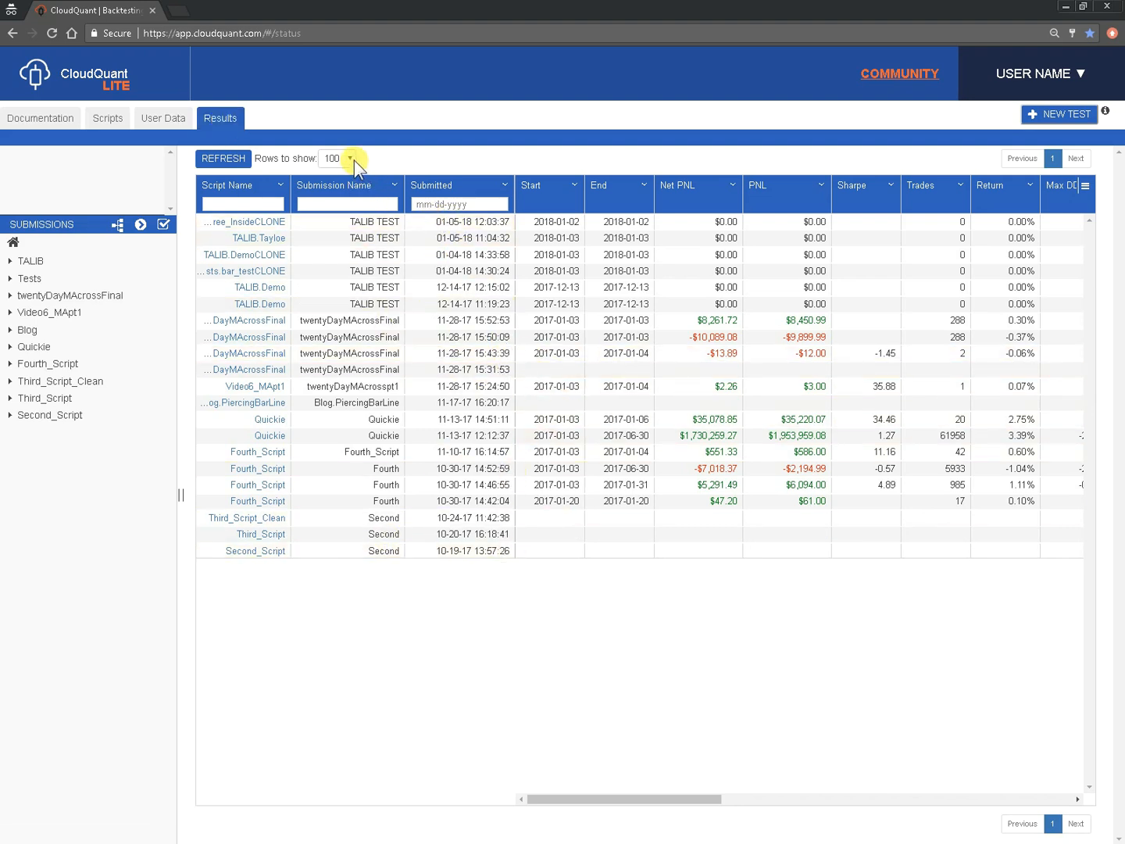
left_click(349, 157)
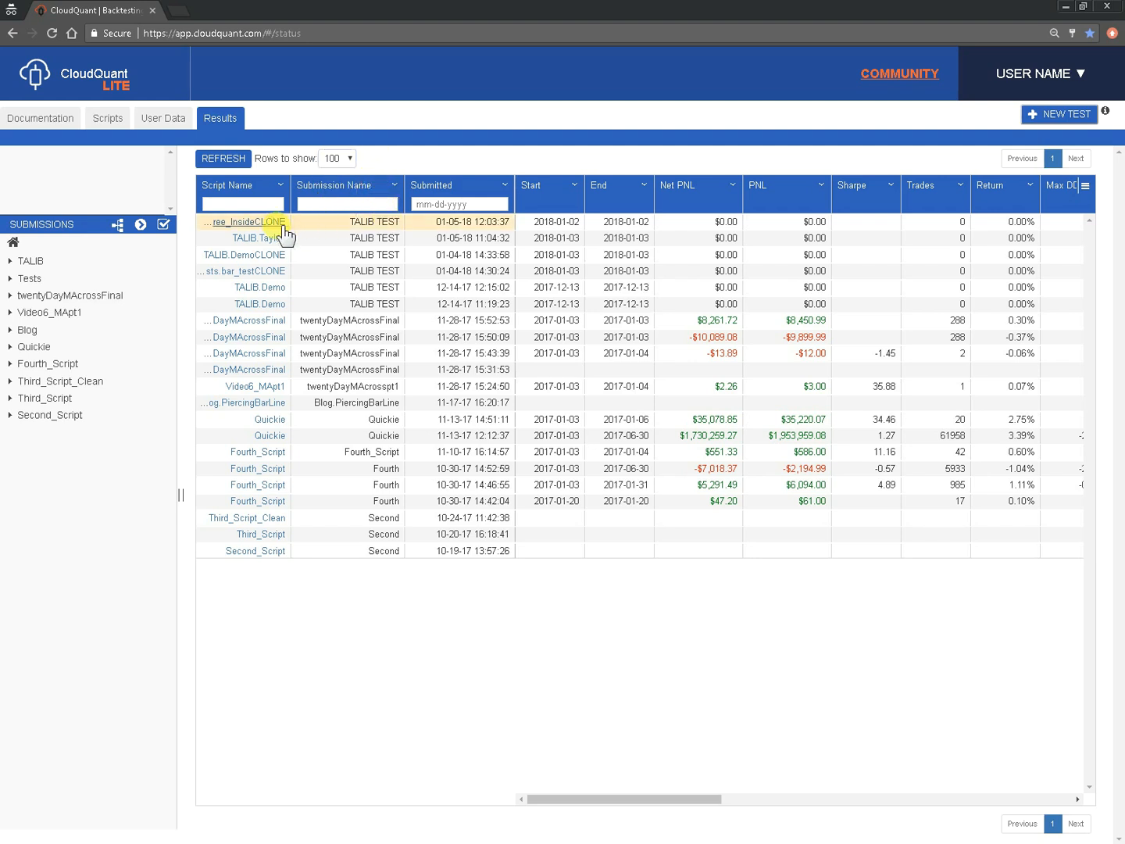
Step: Sort the submissions by script name and enter 'talib'
left_click(229, 185)
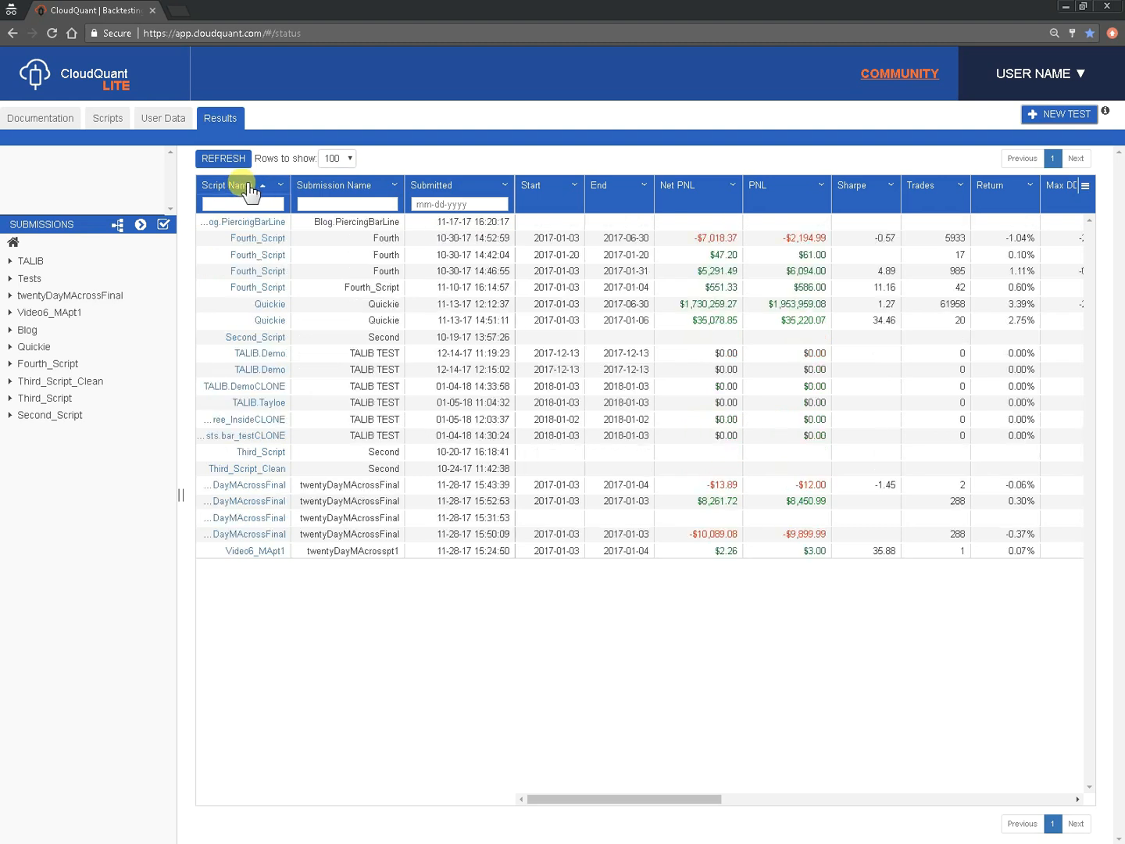
type("tal")
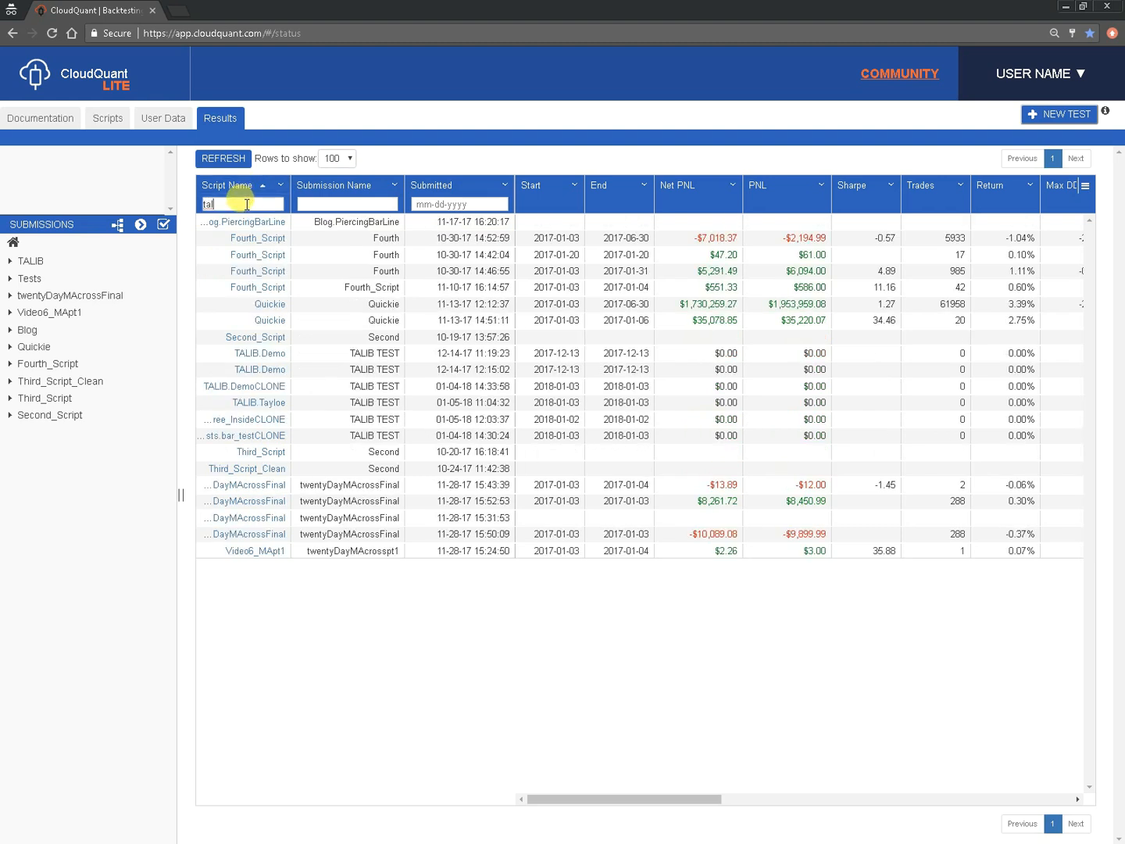
type("ib")
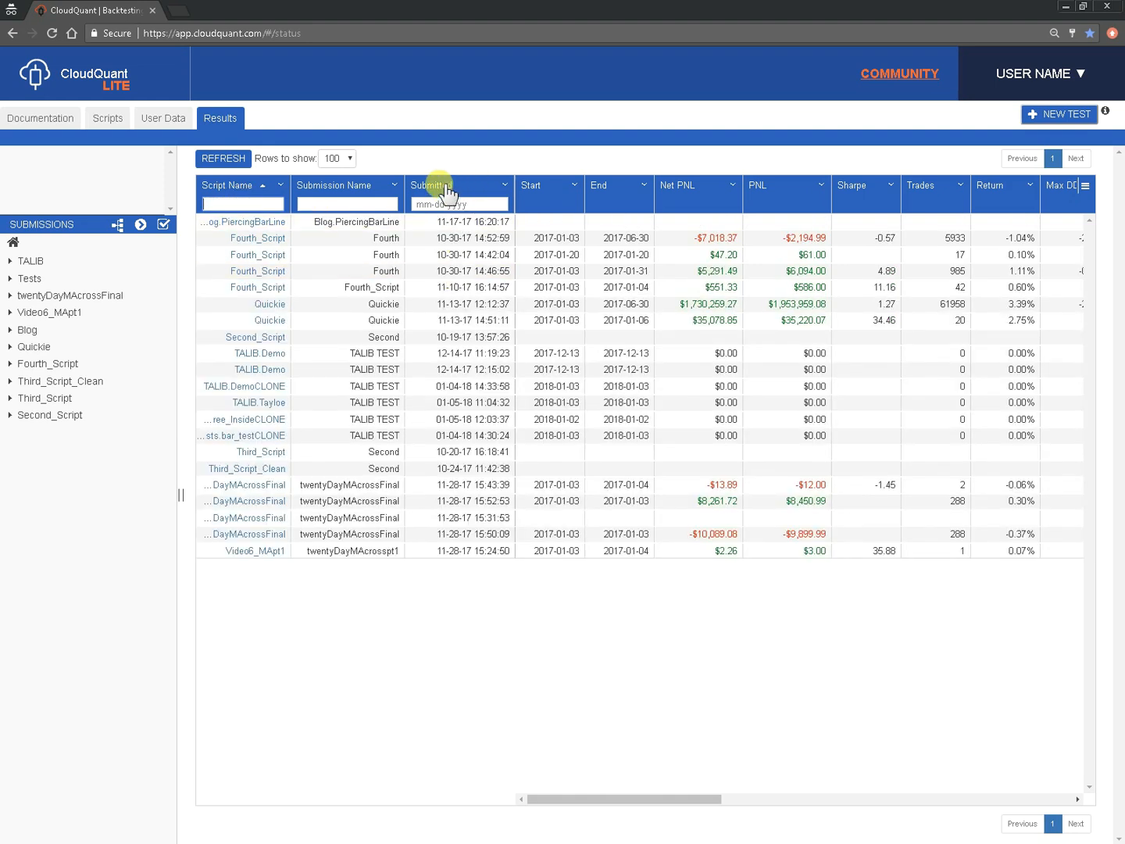
Step: Re-sort by submission date (oldest, then newest), by Sharpe ratio, then by trade count ascending
left_click(438, 185)
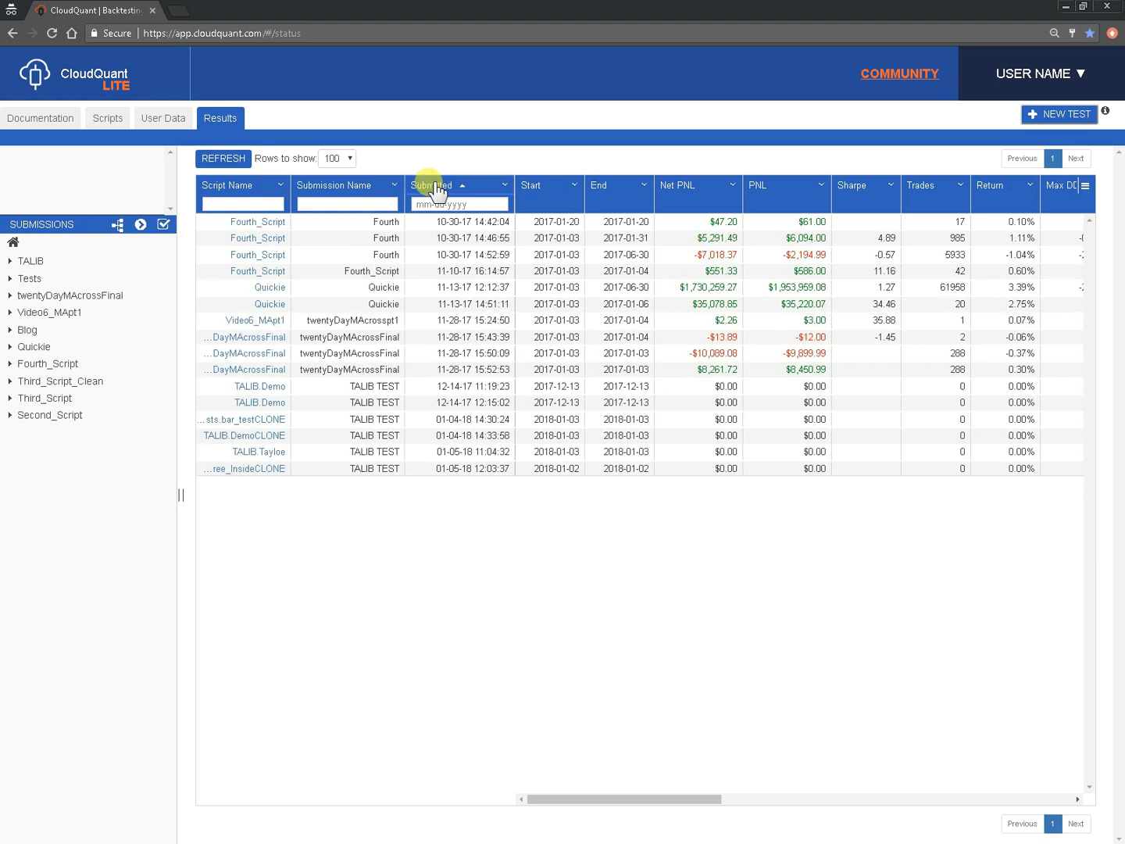
left_click(434, 185)
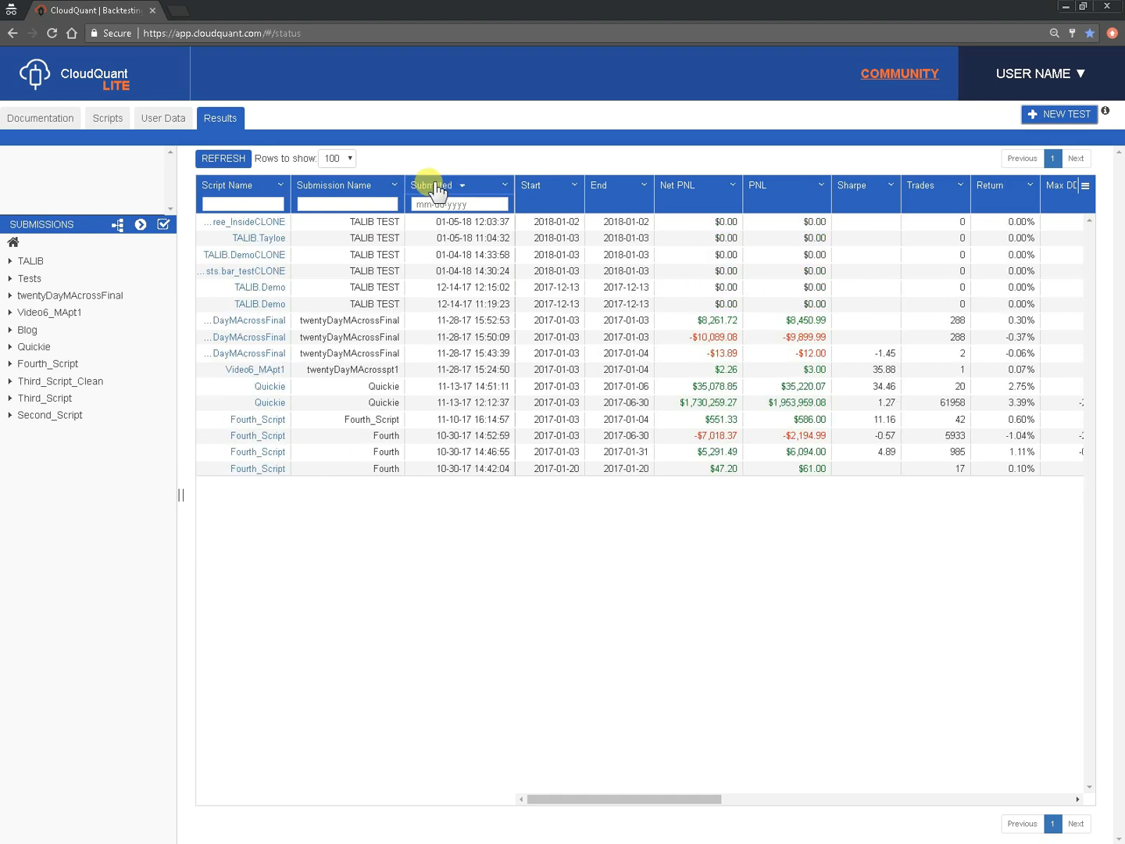
left_click(698, 185)
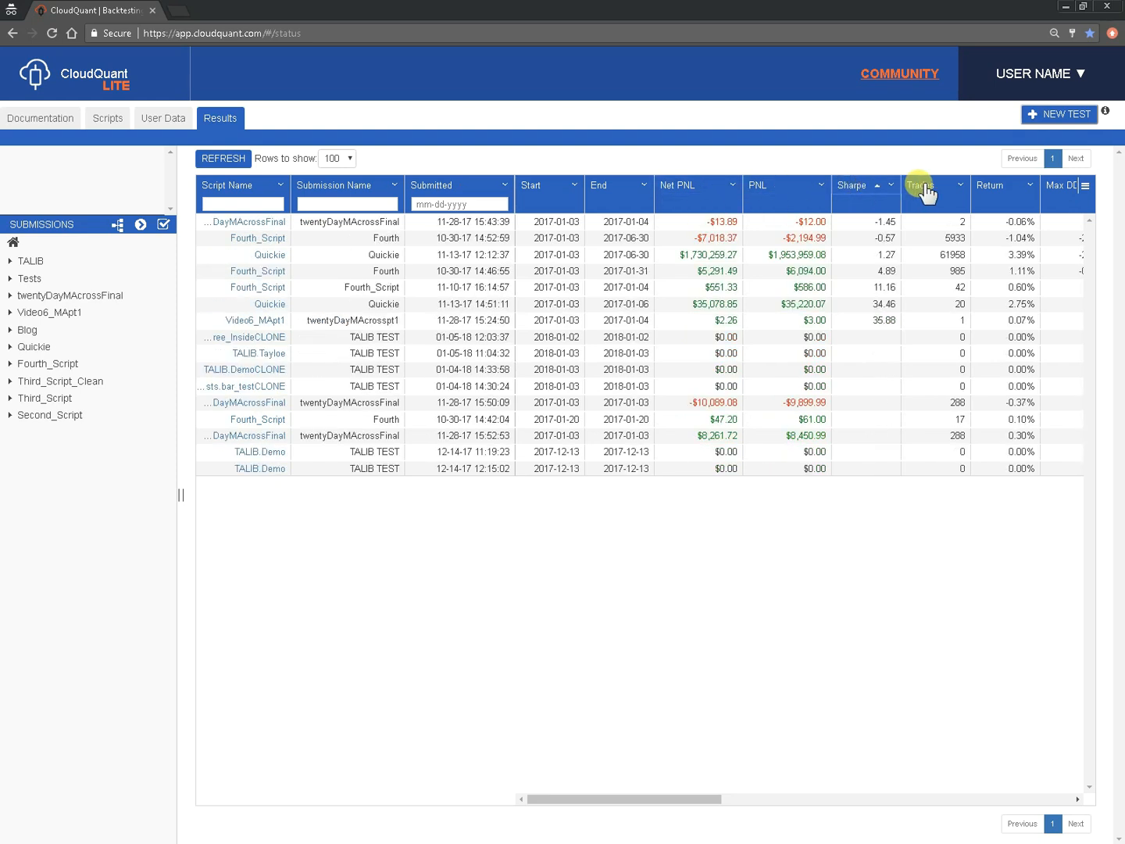
left_click(920, 185)
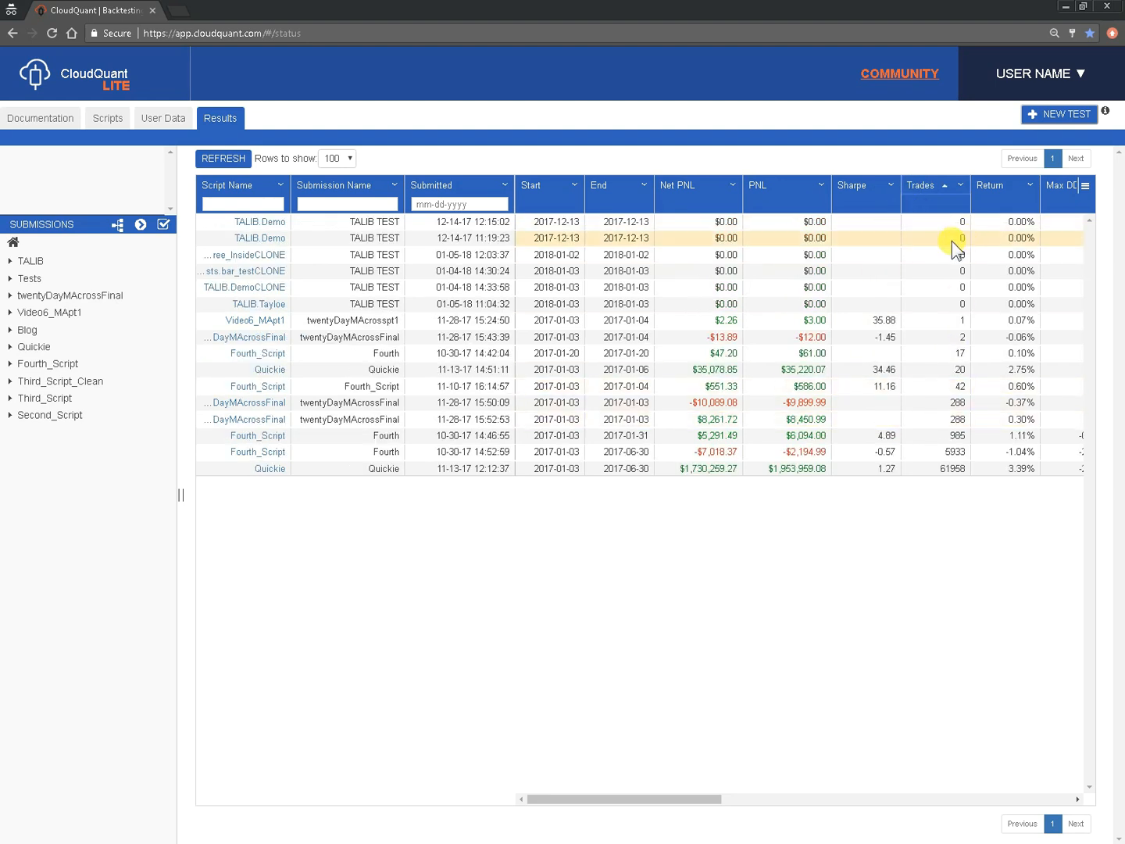
mouse_move(672, 799)
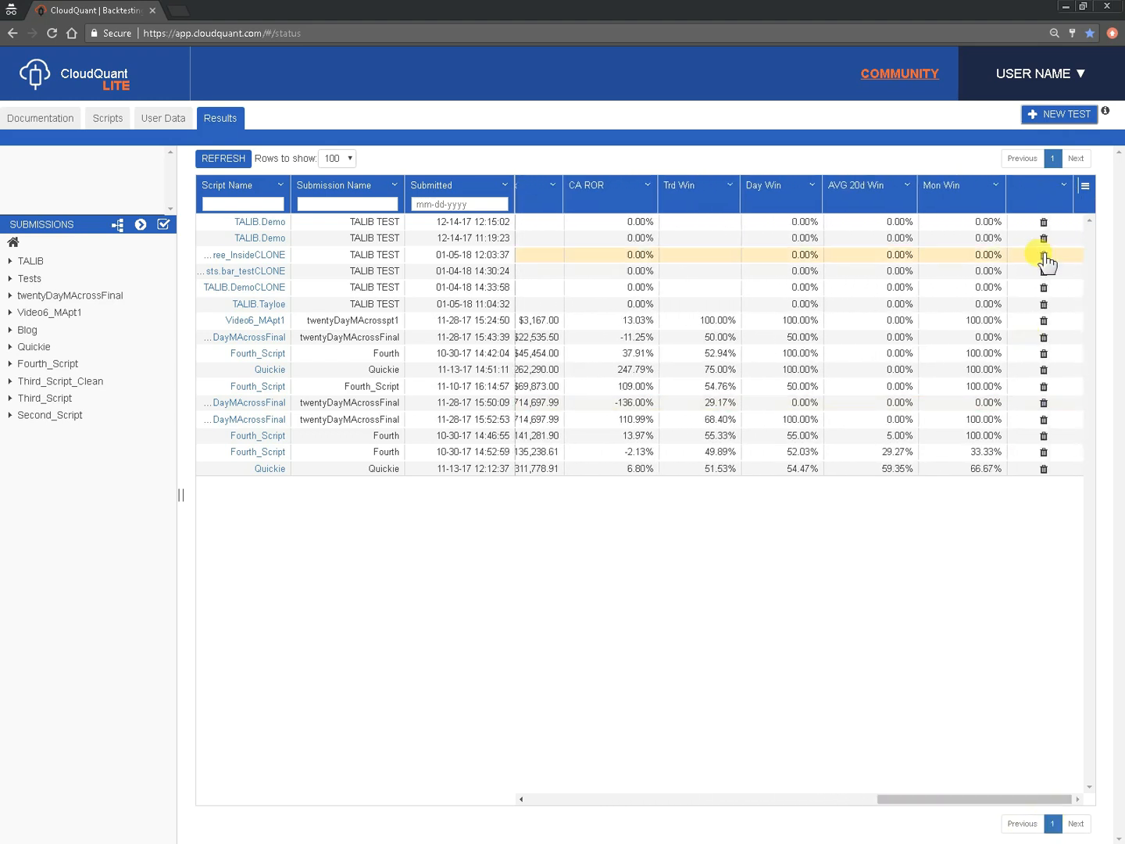
left_click(1084, 189)
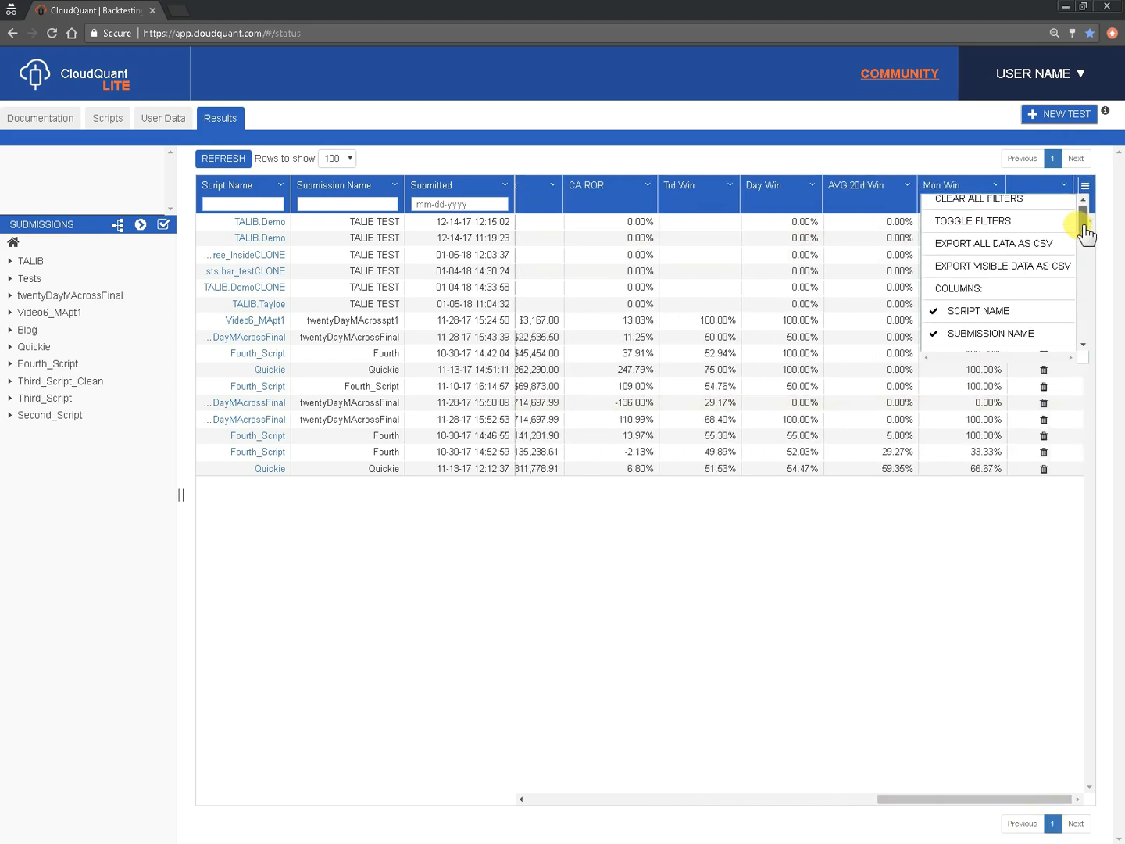
scroll("down", 3)
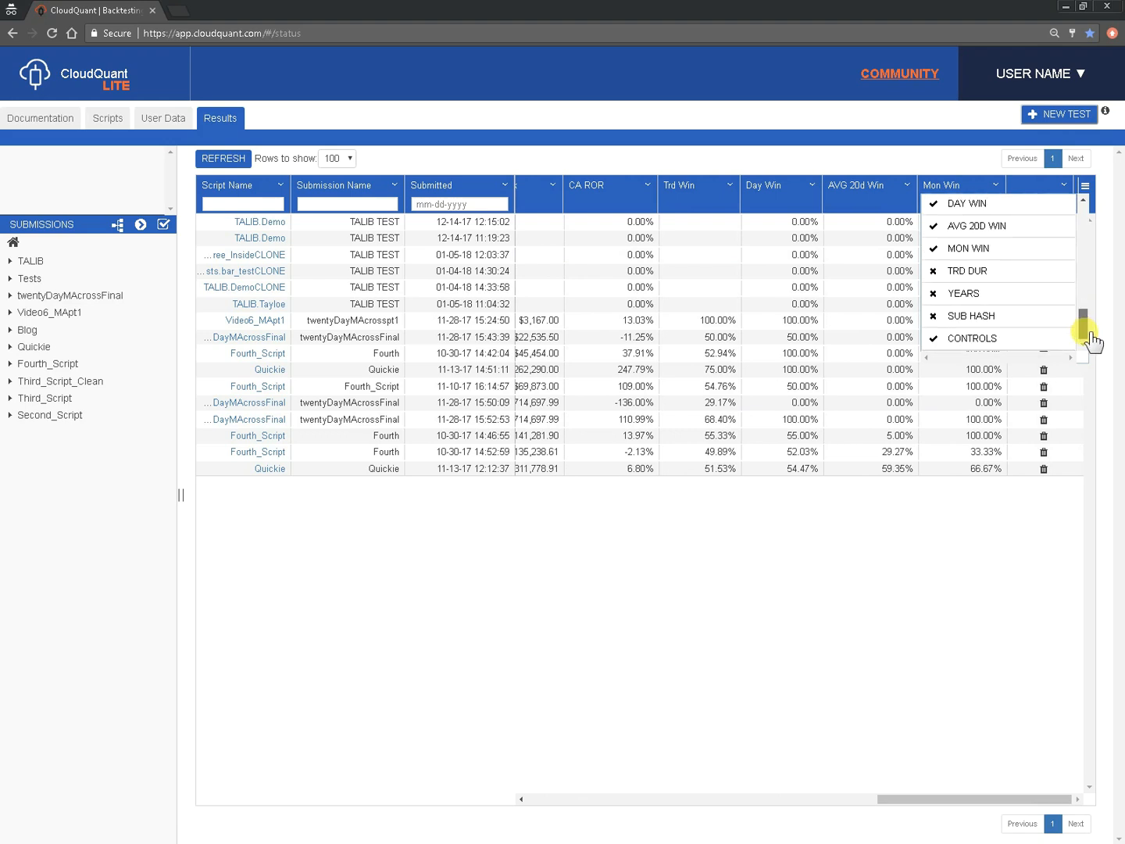
scroll("up", 3)
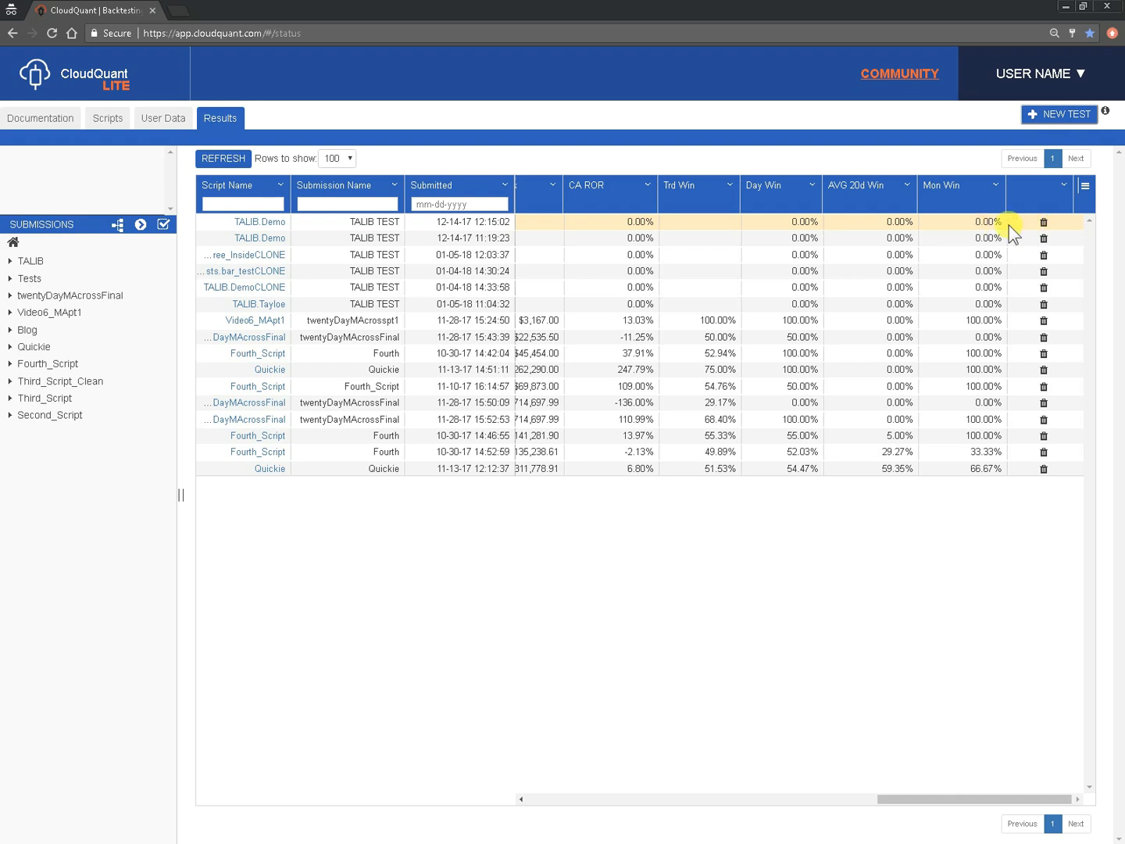
mouse_move(1044, 222)
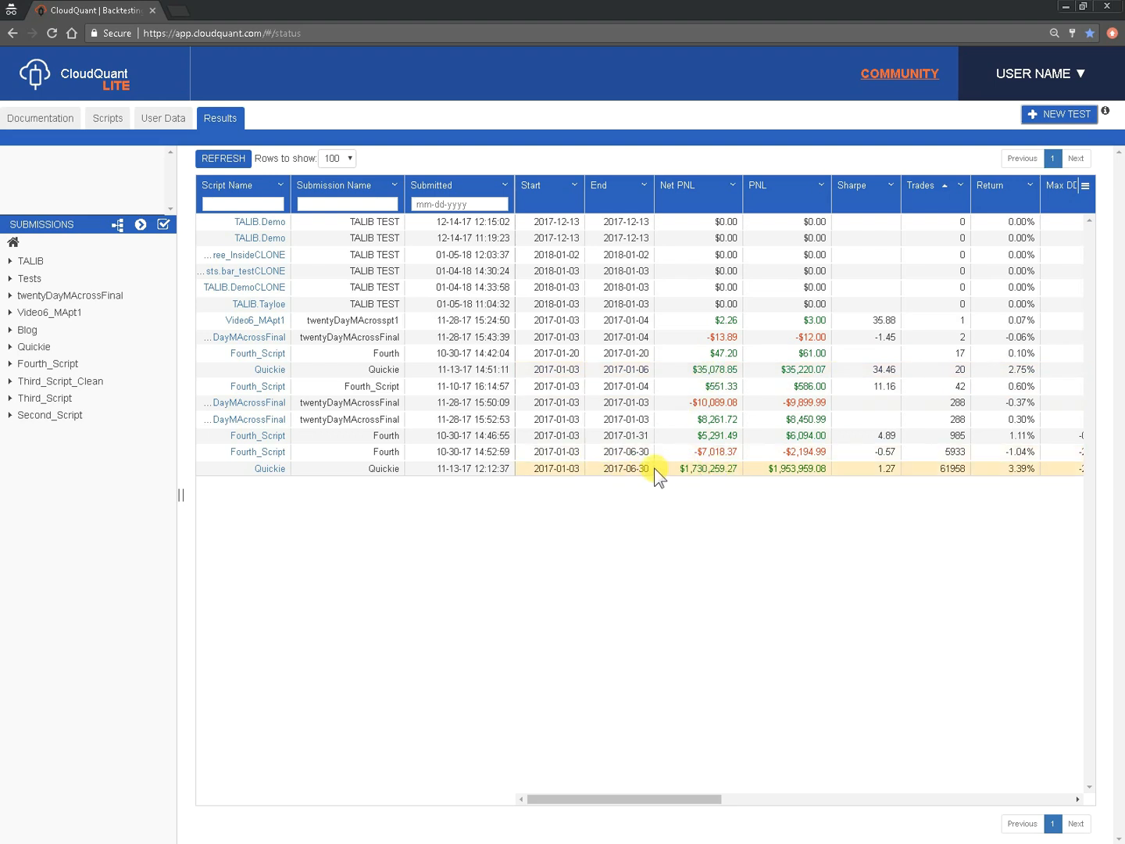
Step: Open the scorecard and daily net P&L chart for the Quickie submission with 61958 trades
left_click(268, 469)
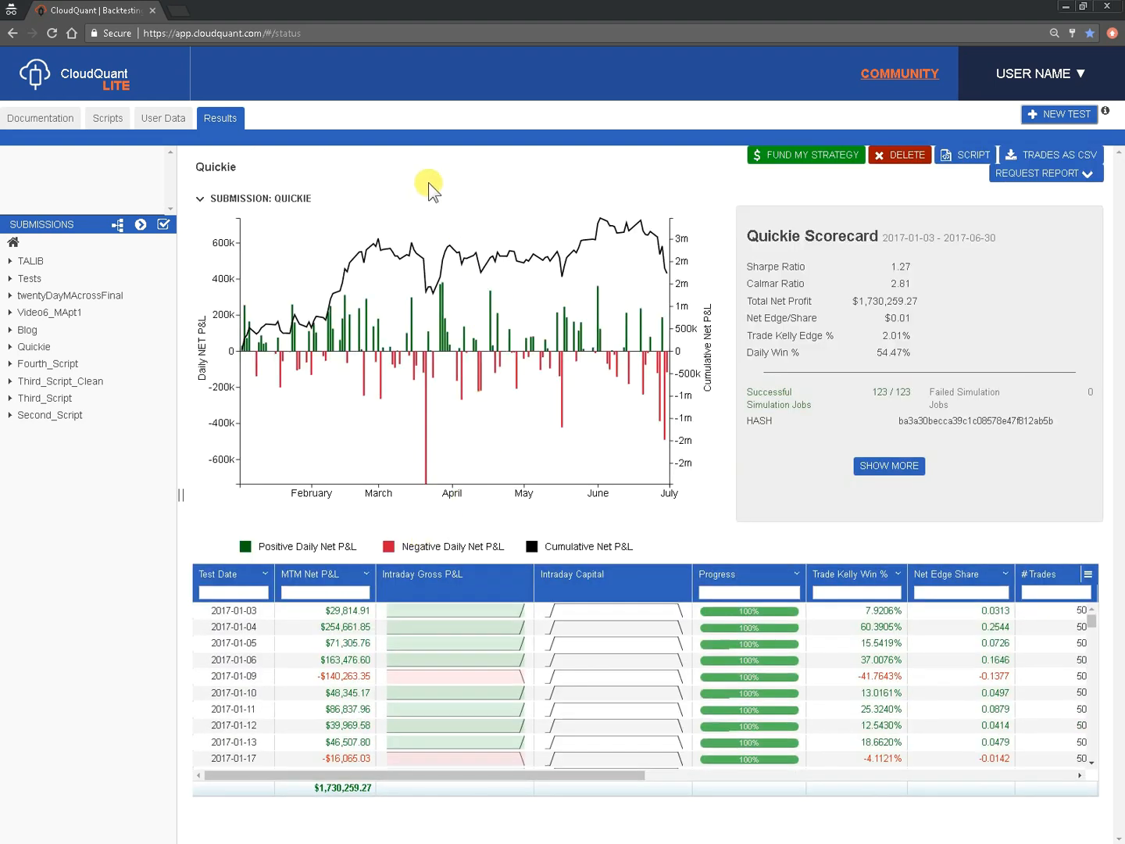
mouse_move(133, 254)
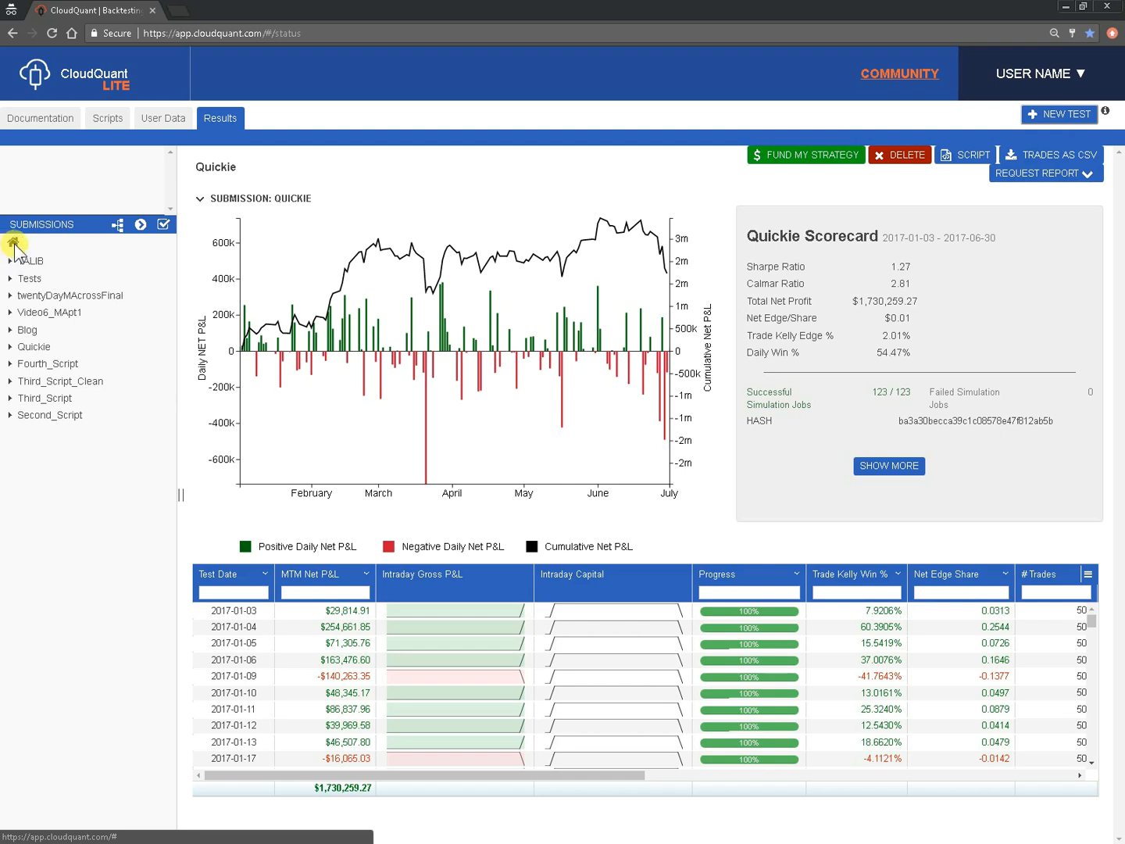
Step: Return to the full submissions list and open the TALIB.Demo script's Python code in the editor
left_click(13, 242)
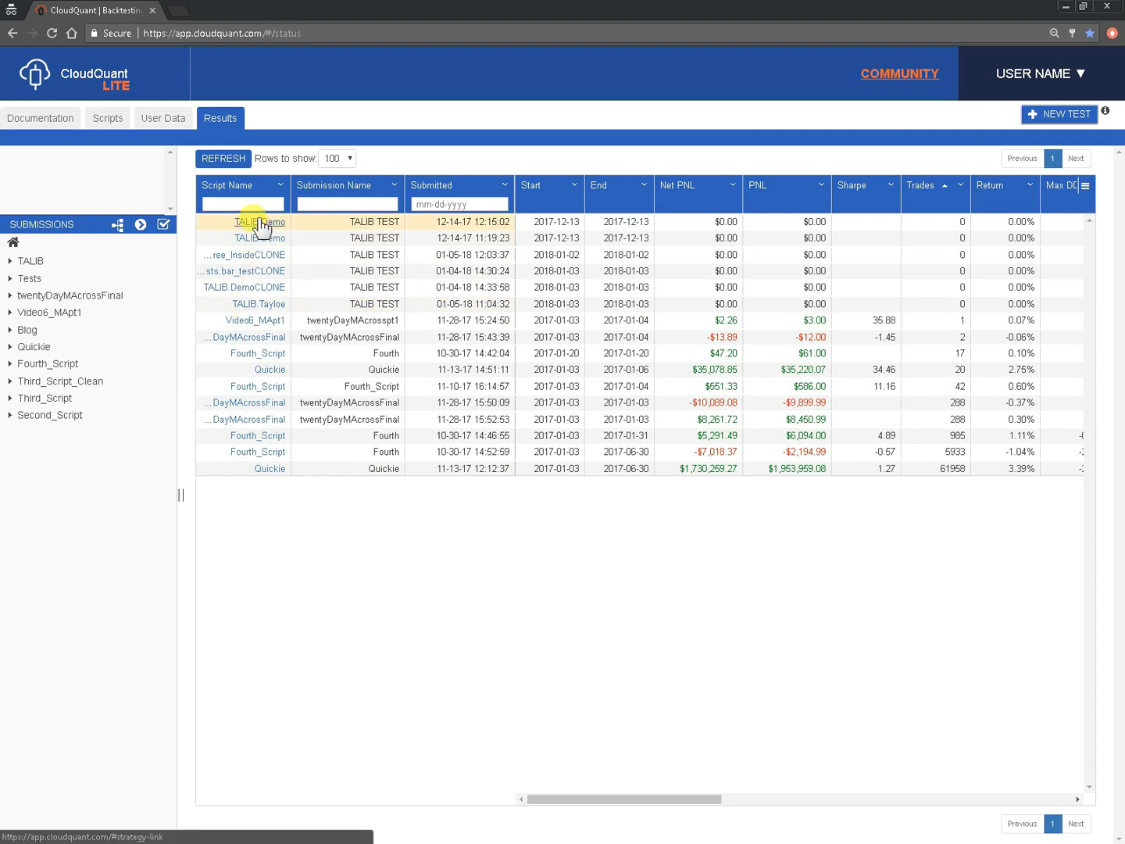
left_click(259, 221)
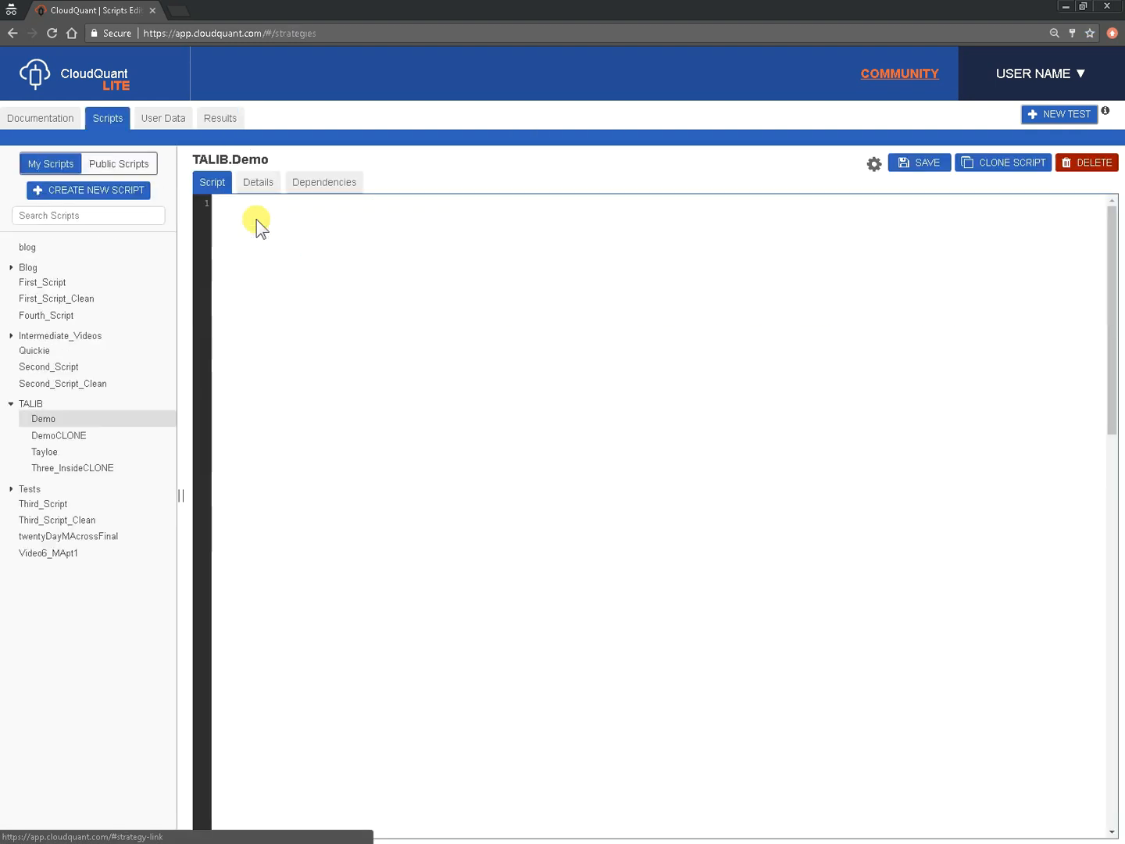
left_click(43, 418)
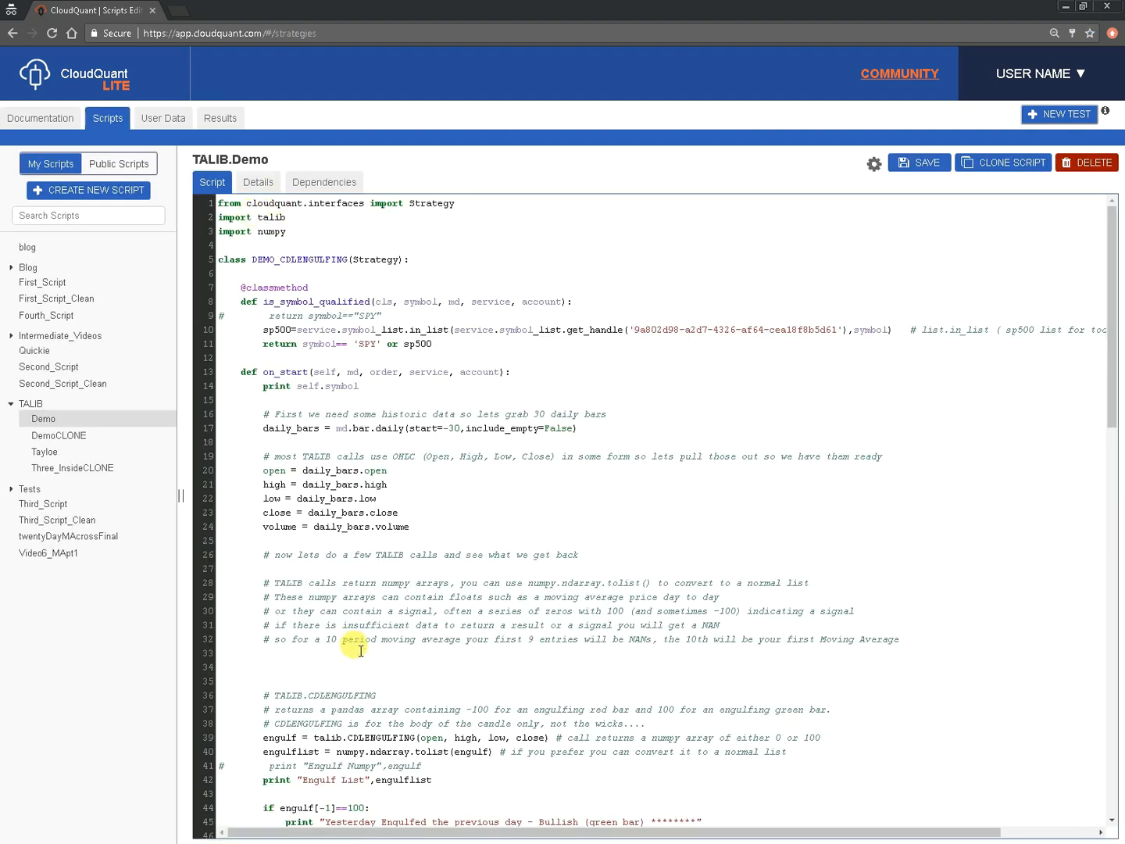
mouse_move(222, 118)
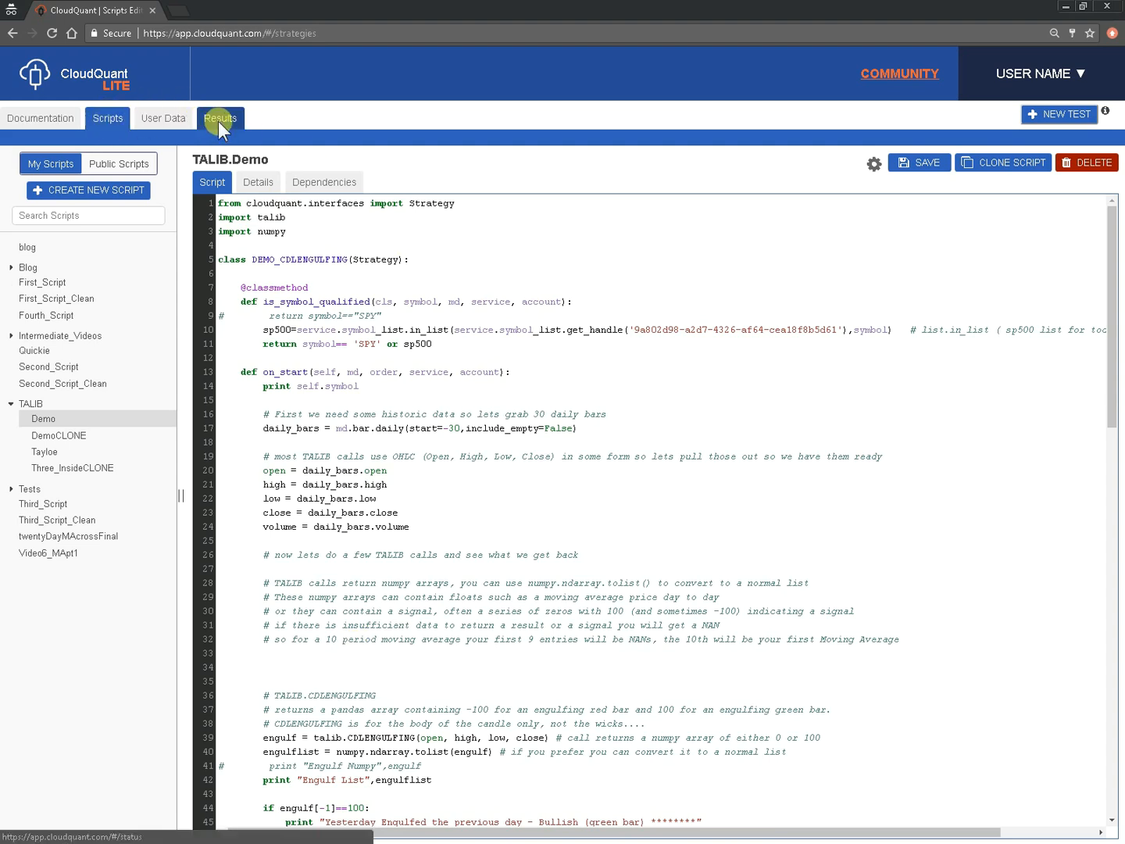
Step: Switch back to the Results list, now showing more submissions ordered newest first
left_click(220, 118)
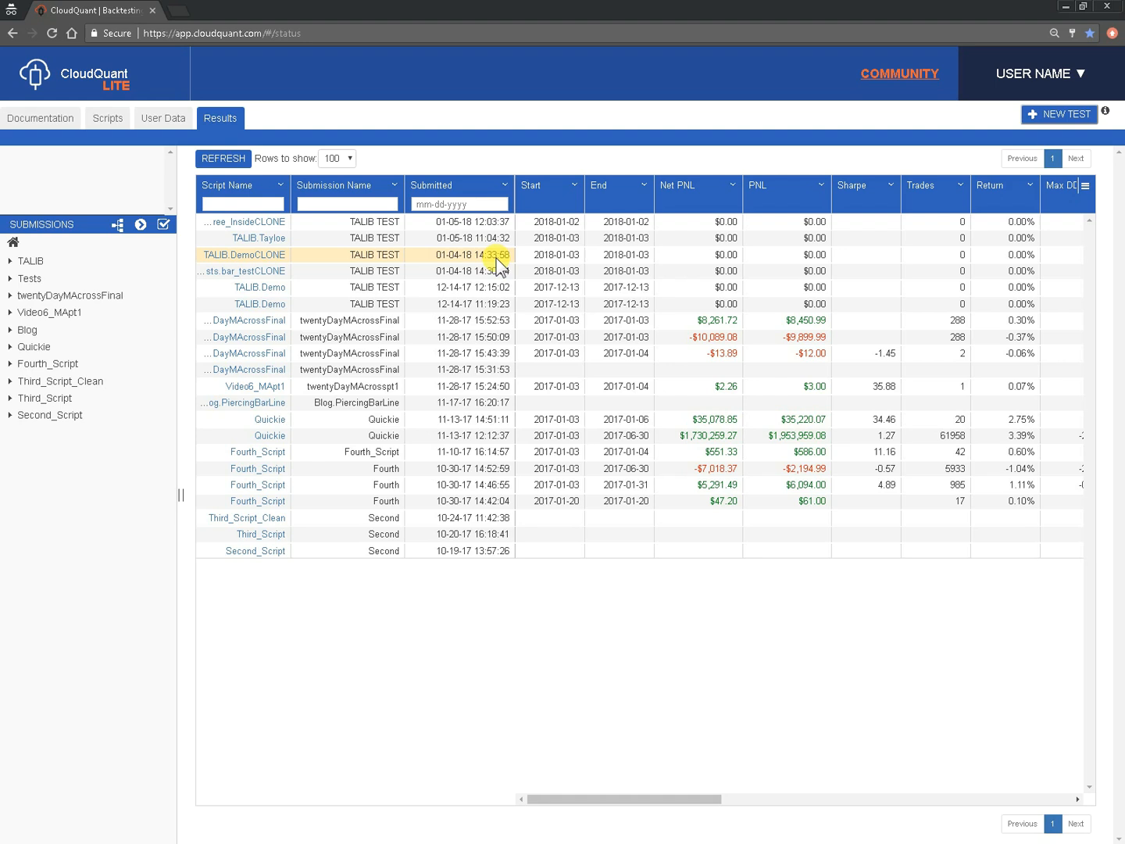
mouse_move(892, 127)
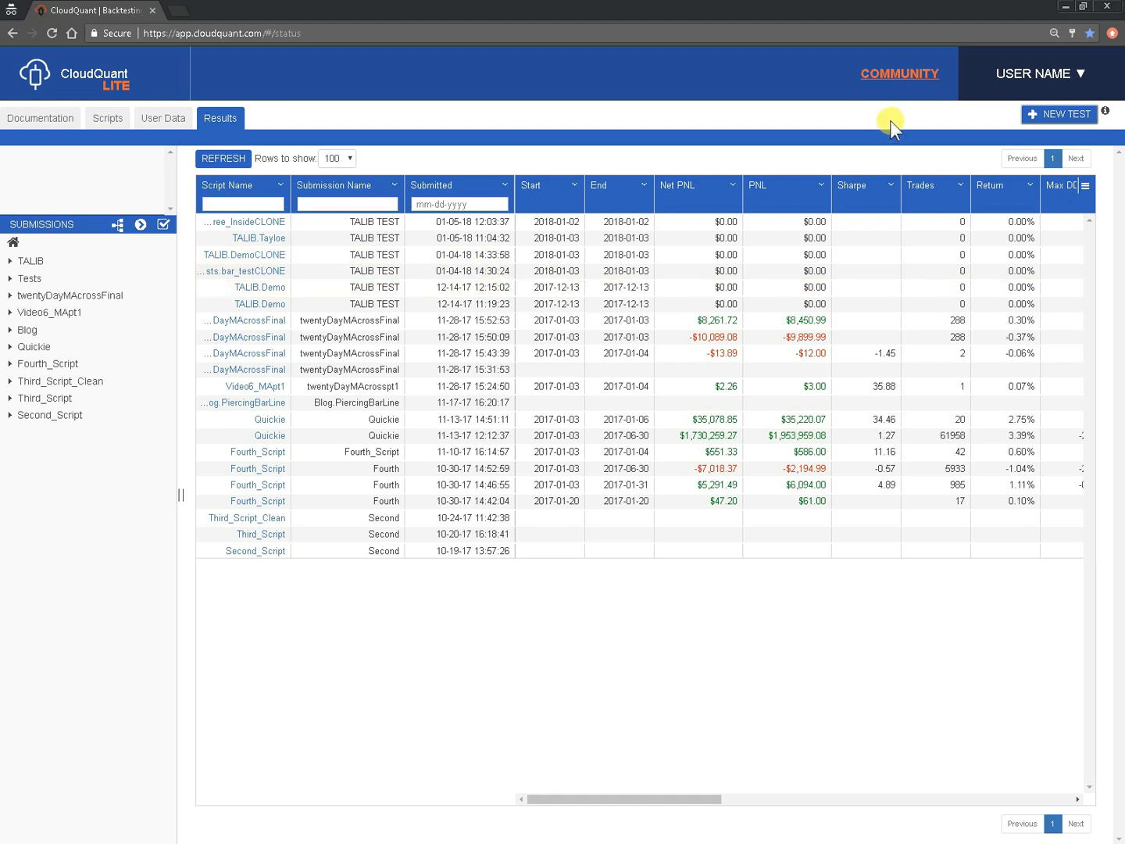
mouse_move(903, 117)
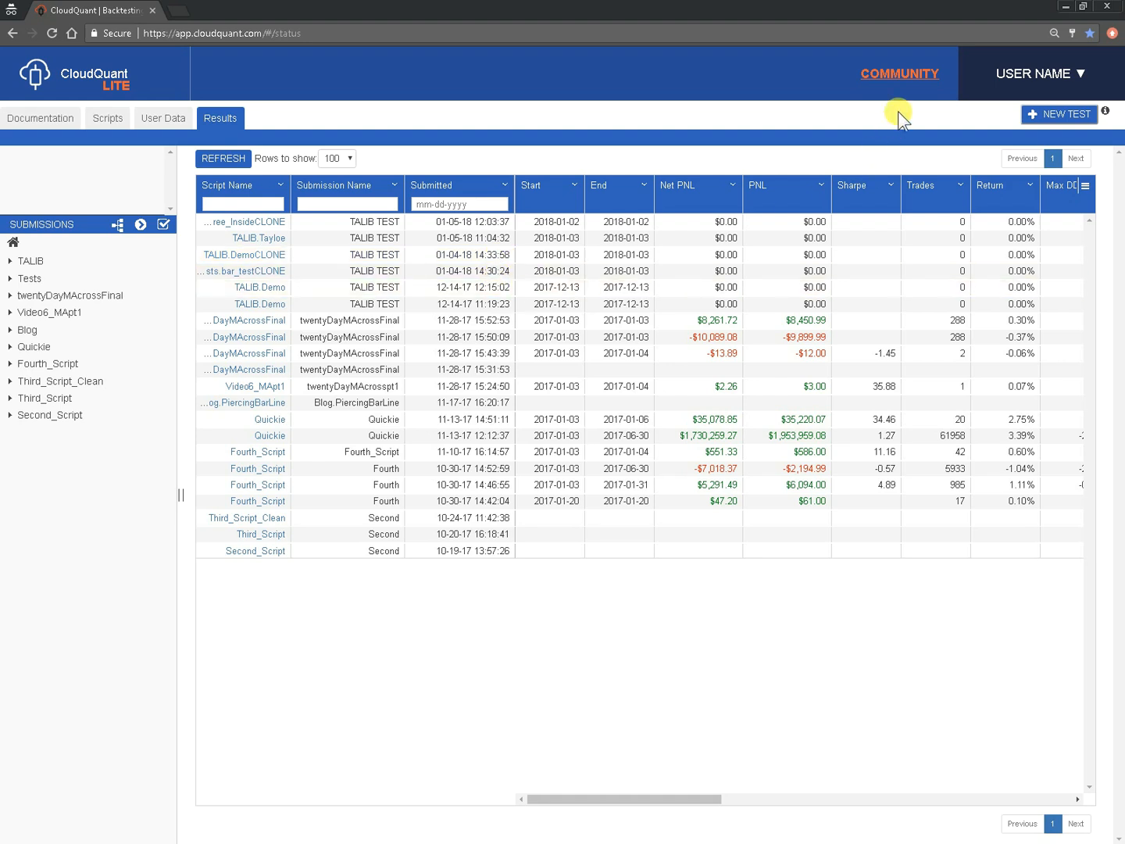
mouse_move(901, 81)
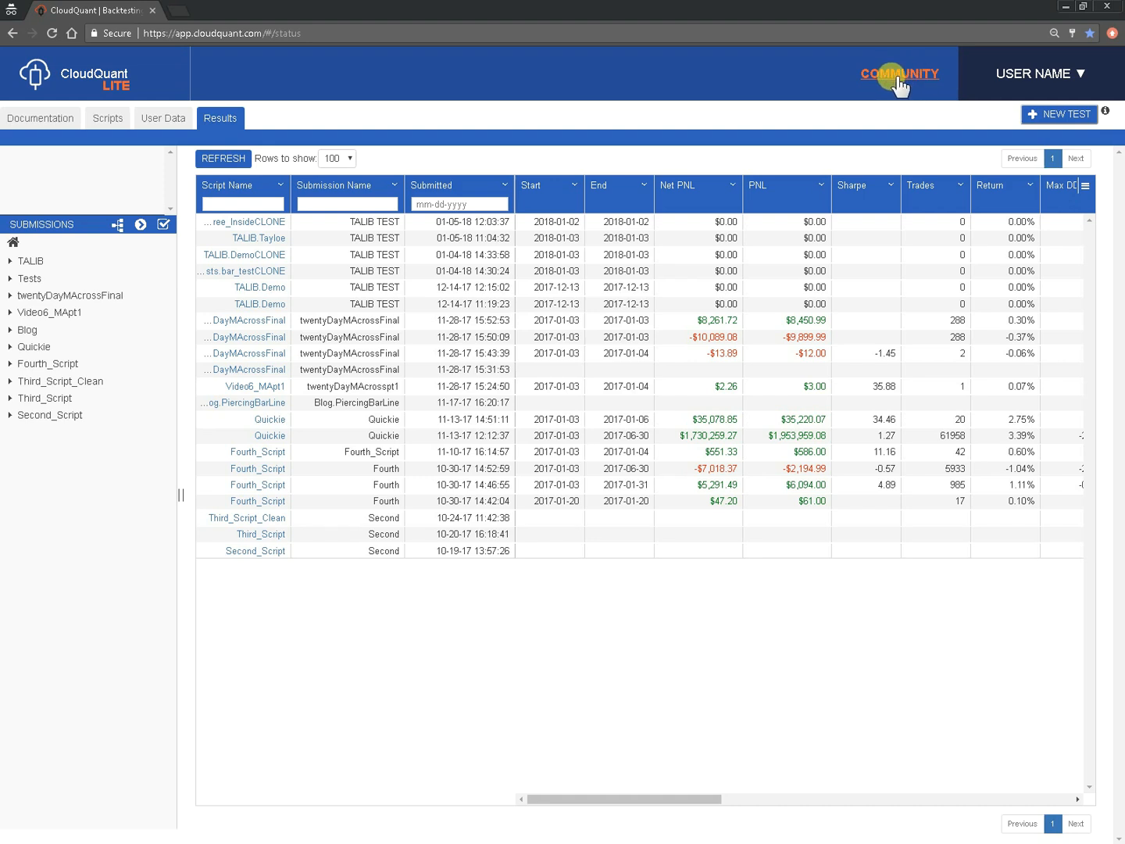
mouse_move(728, 141)
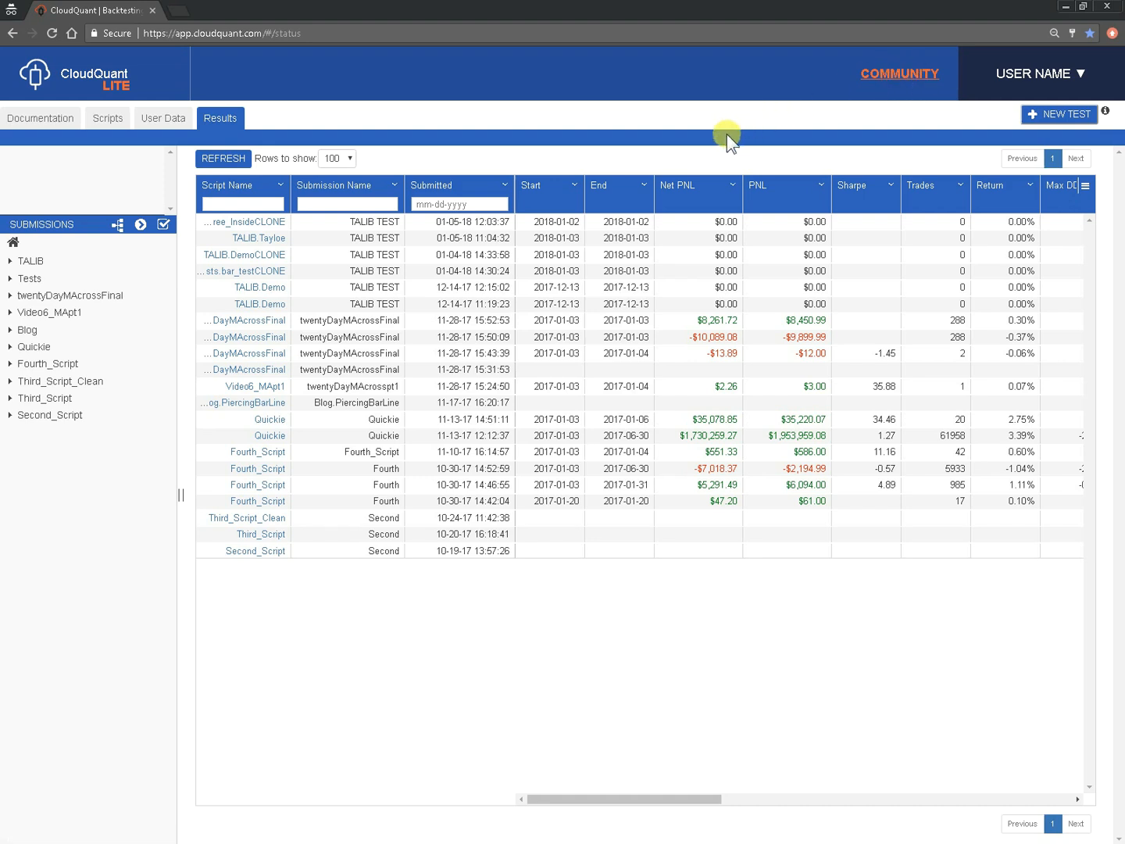
mouse_move(728, 144)
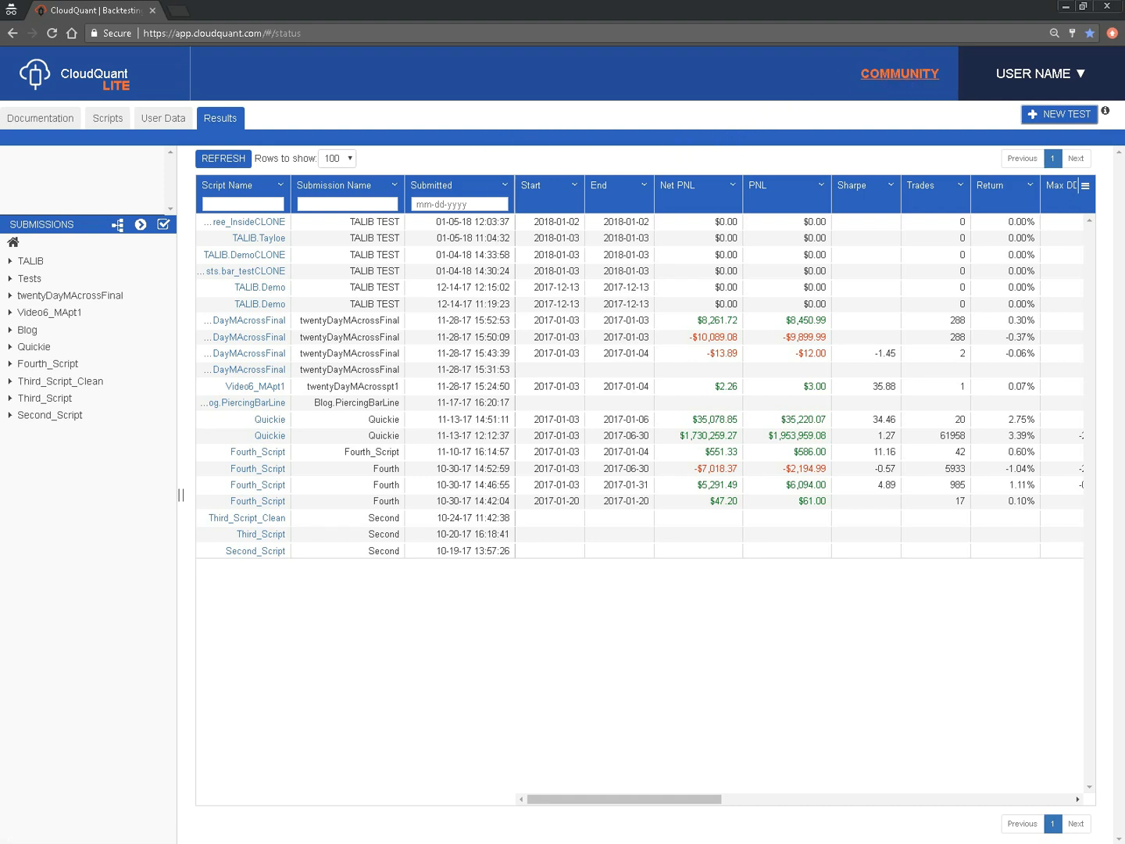